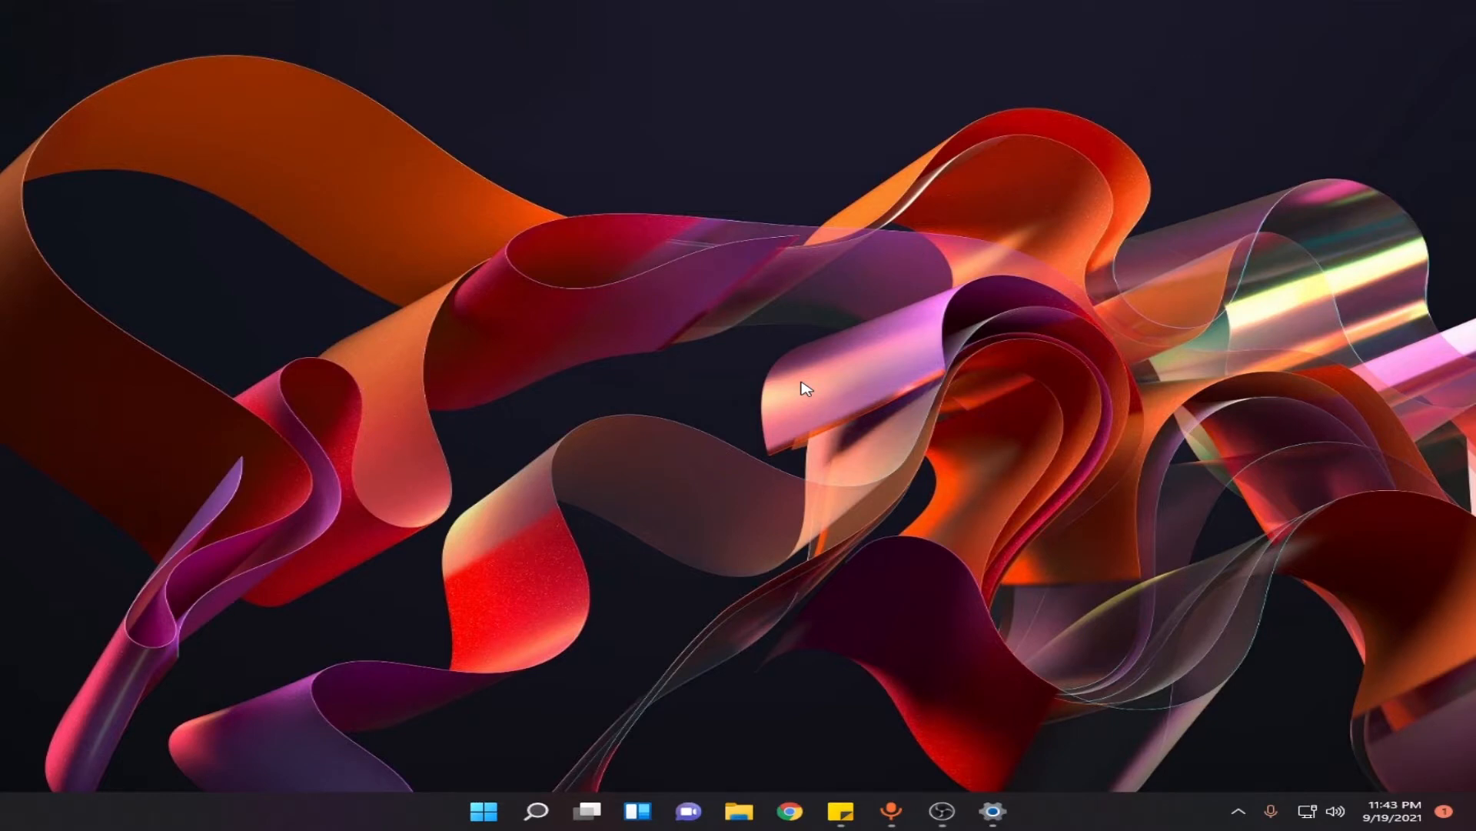
mouse_move(1225, 94)
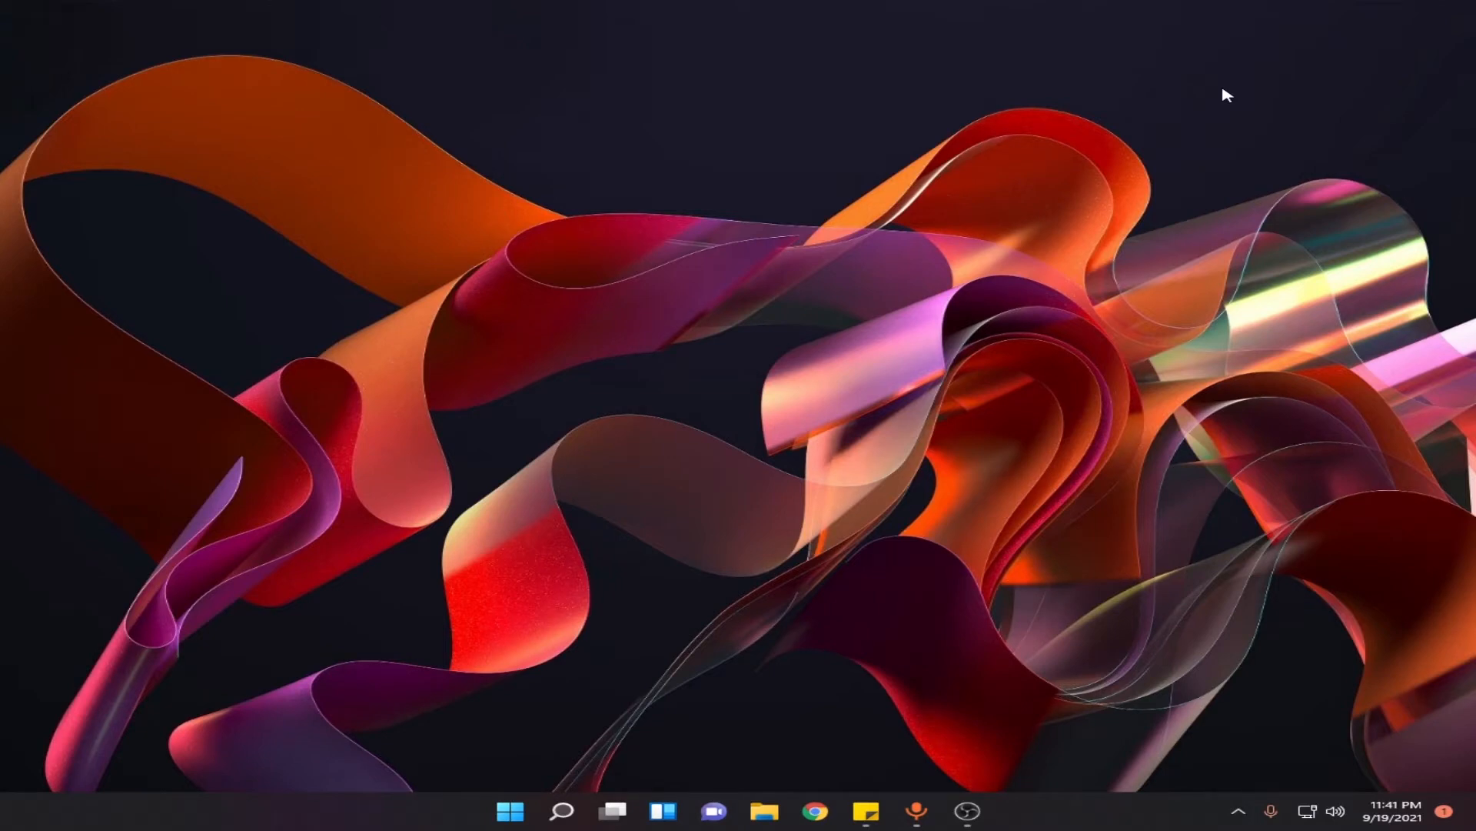
mouse_move(1212, 193)
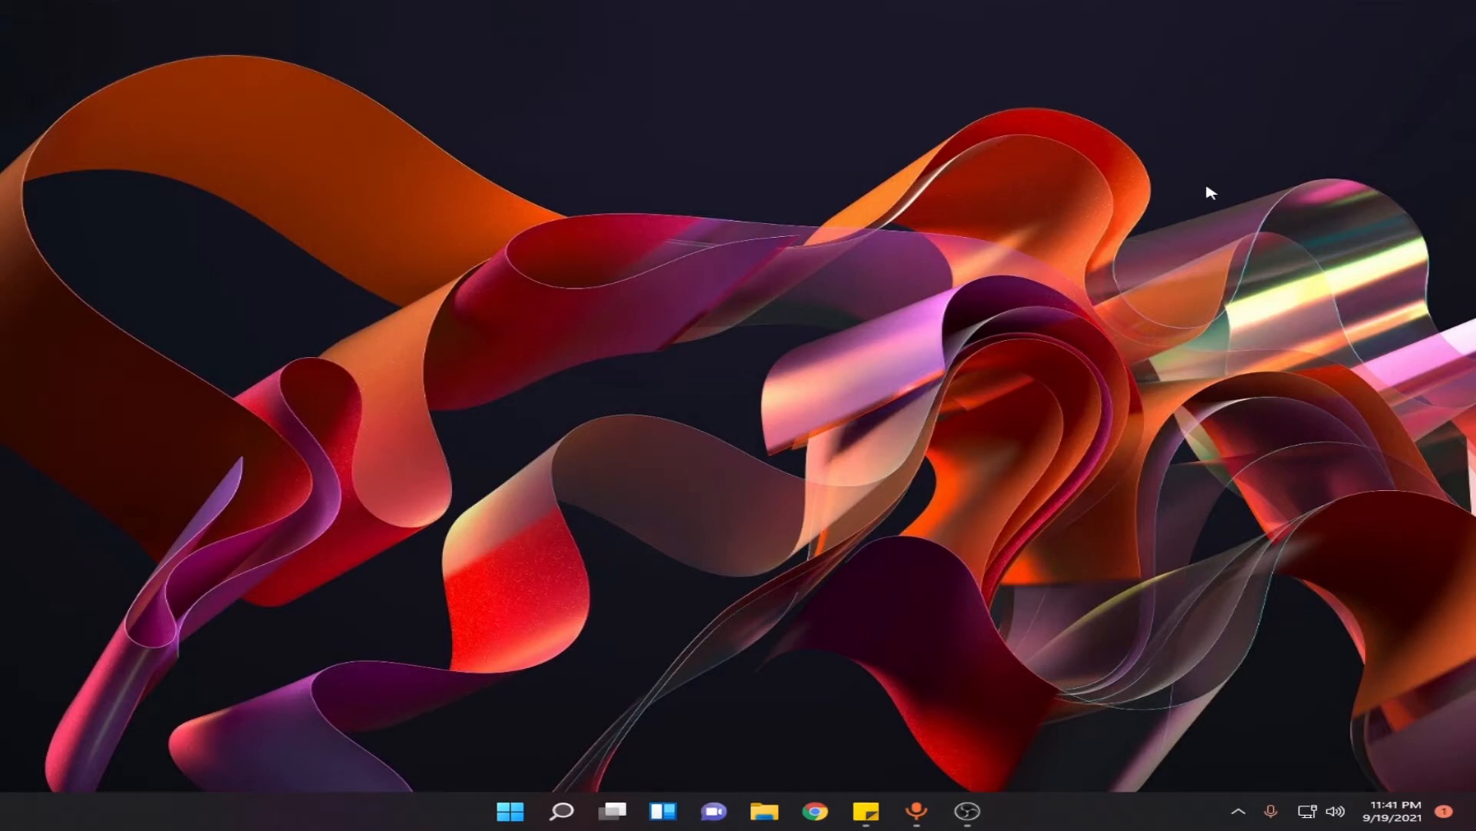
Search the Start menu for 'settings' and launch the Settings app
left_click(511, 810)
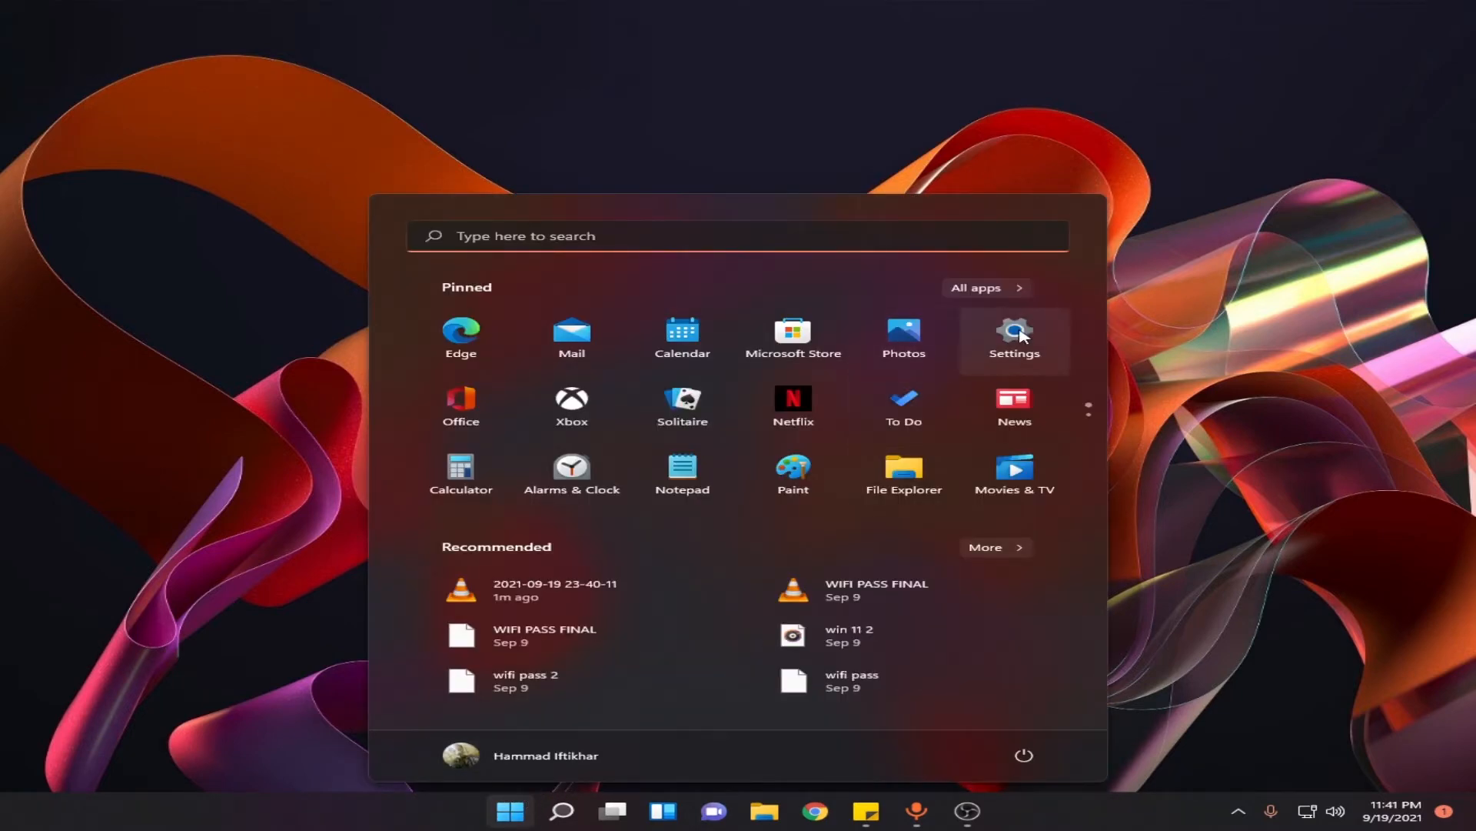
type("settings")
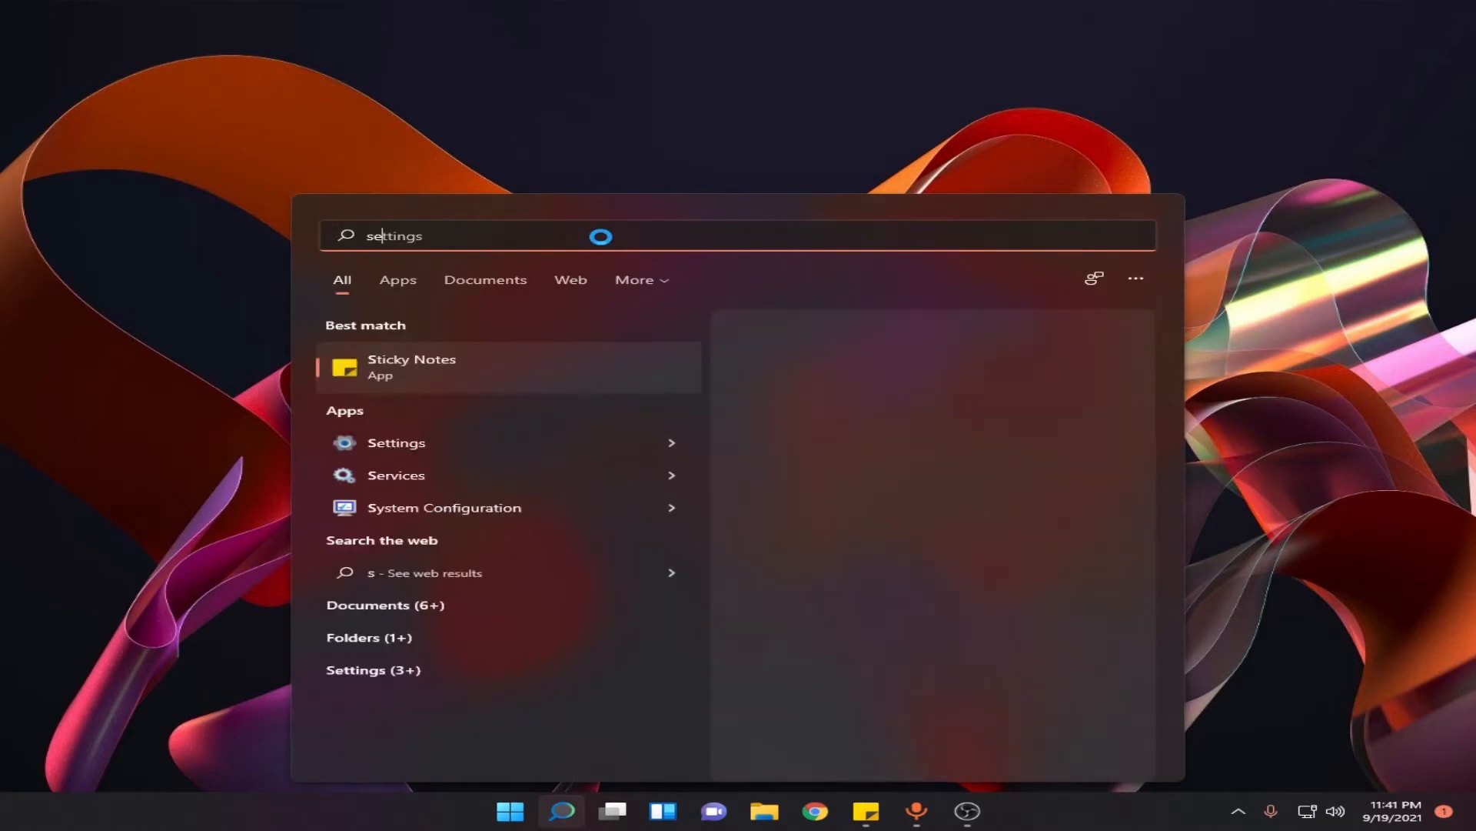
type("settings")
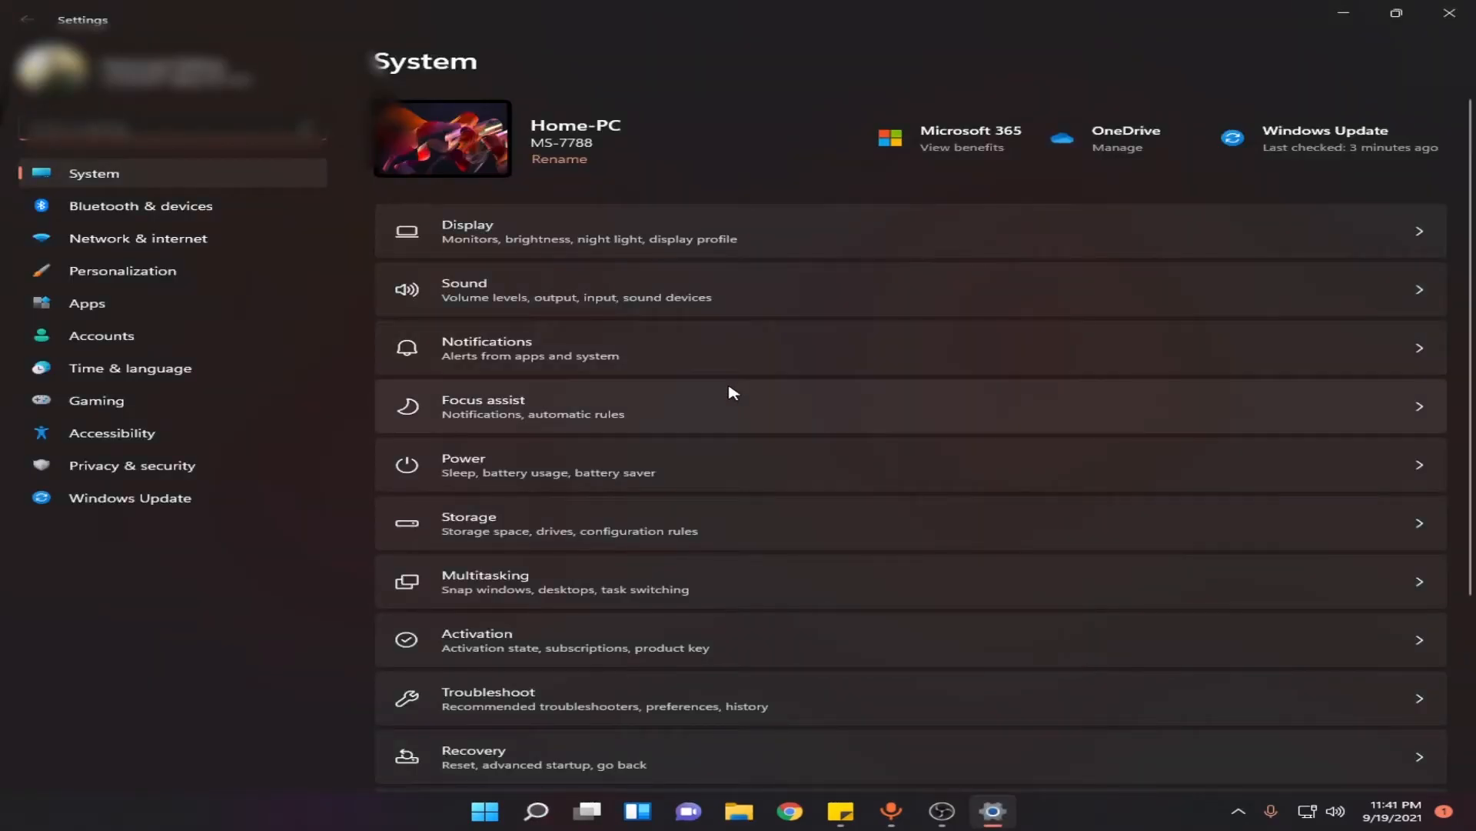
mouse_move(612, 252)
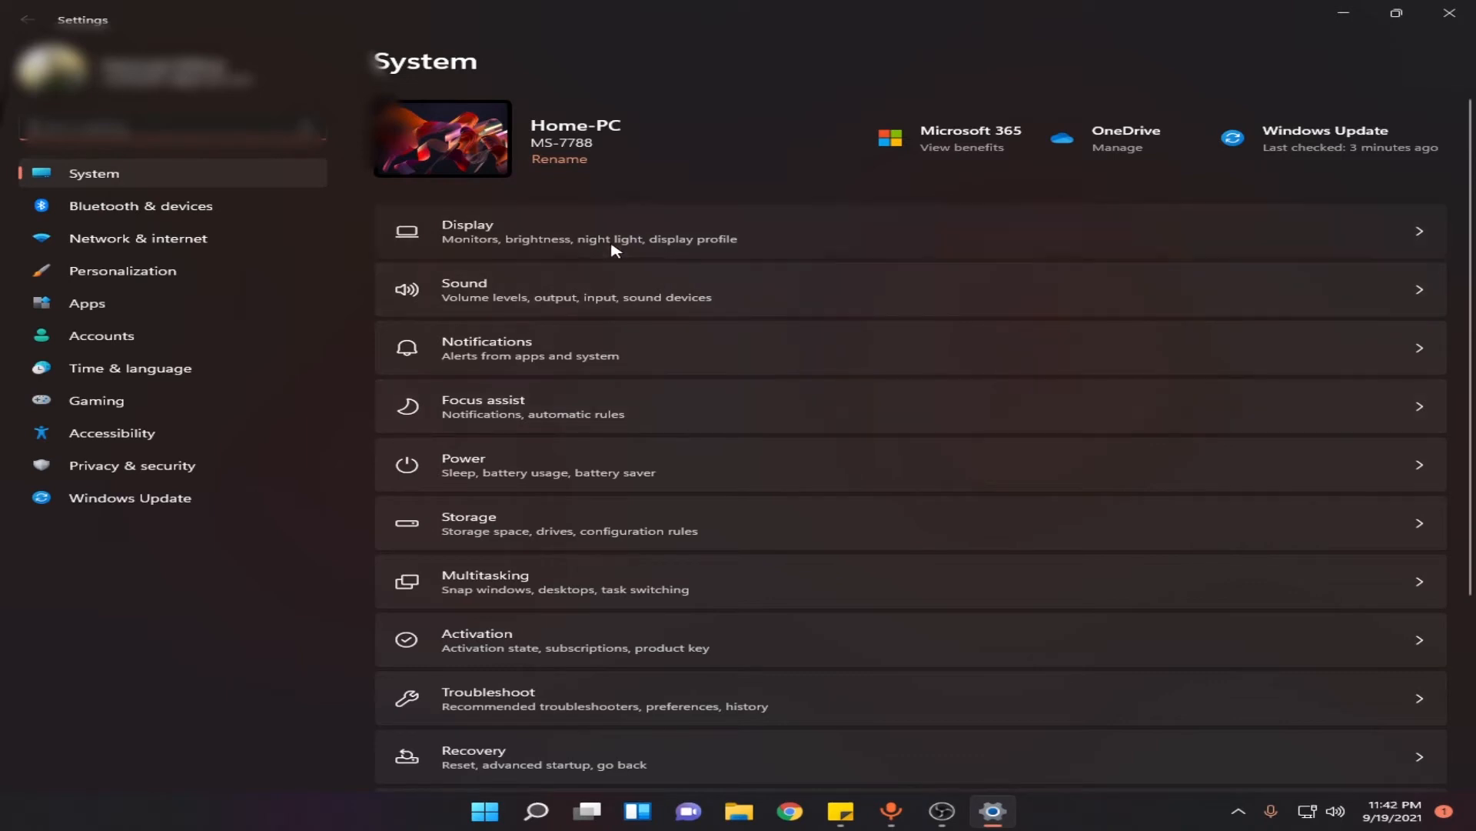
Open the Display page under System, showing brightness, scale and resolution
left_click(612, 231)
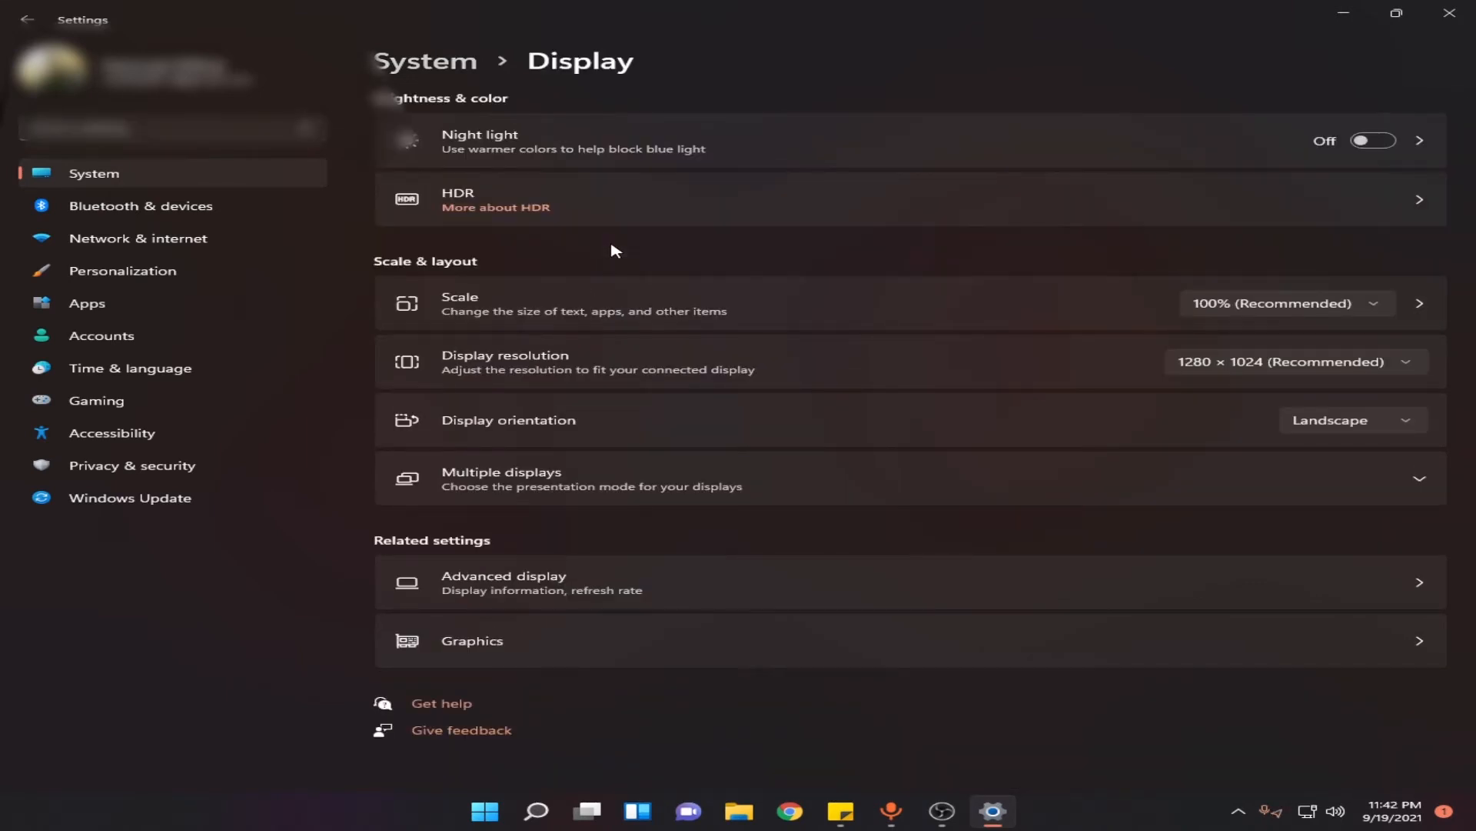
mouse_move(403, 272)
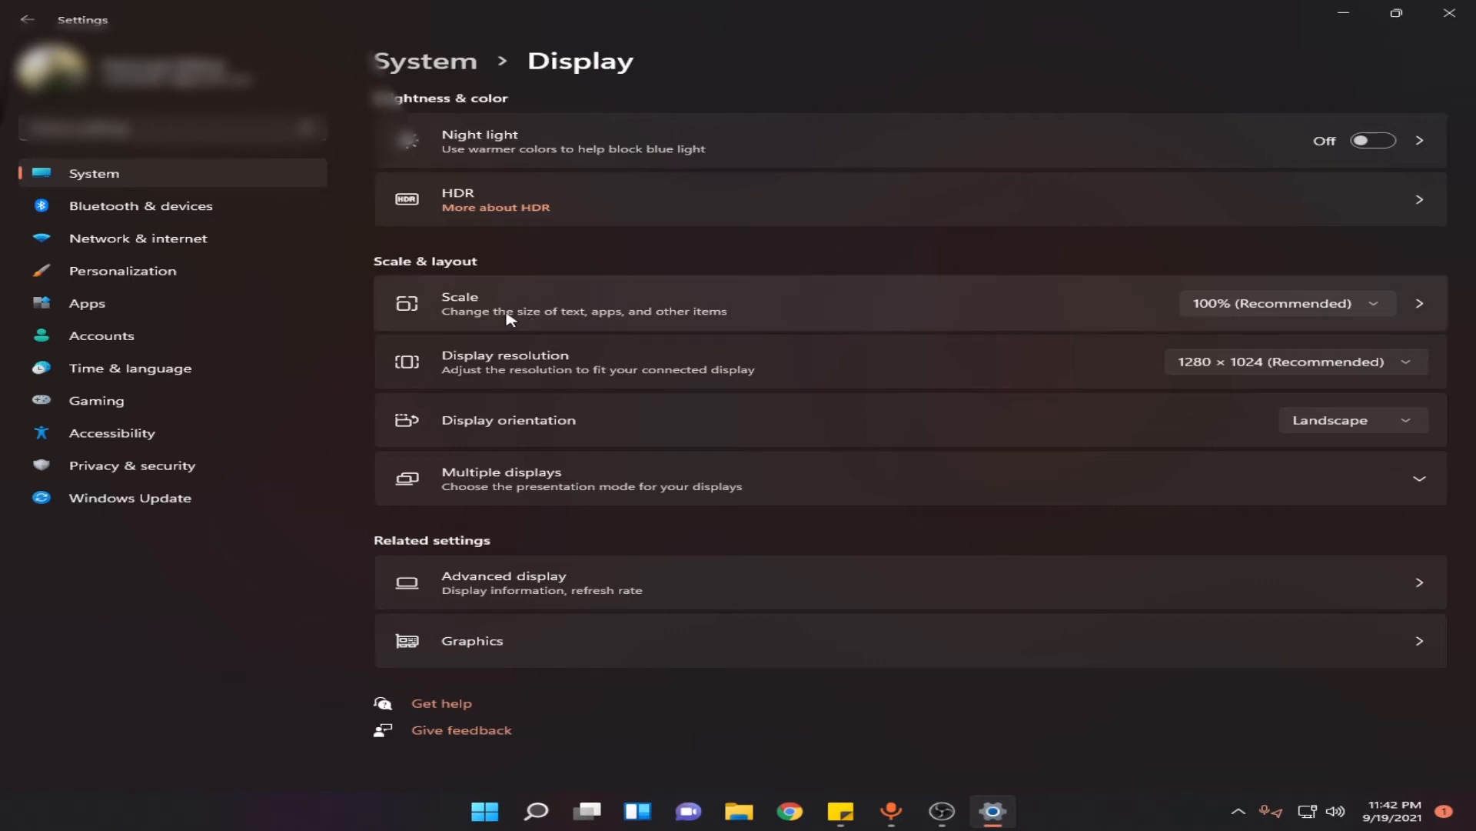
mouse_move(599, 319)
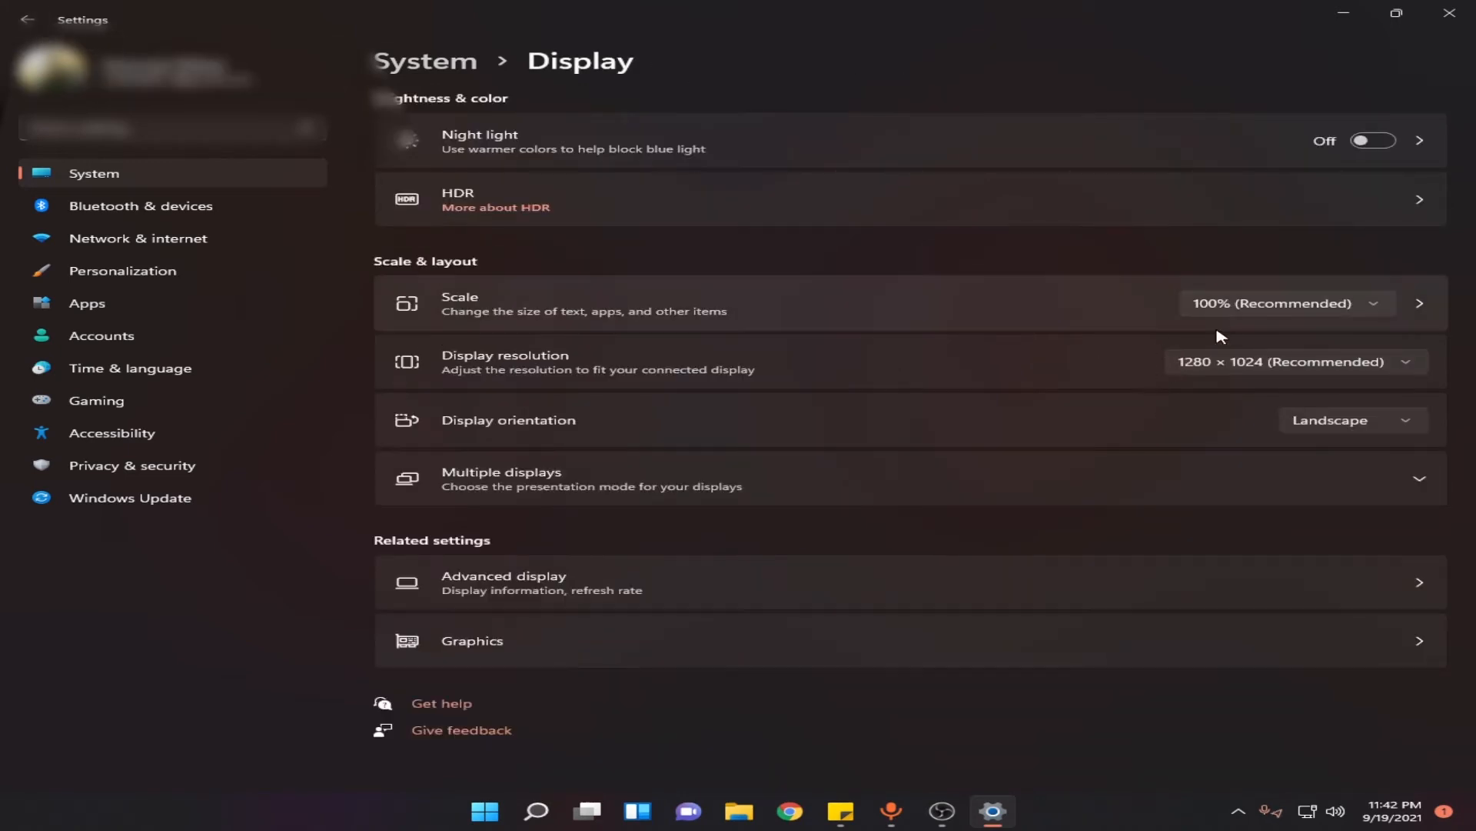
mouse_move(1236, 310)
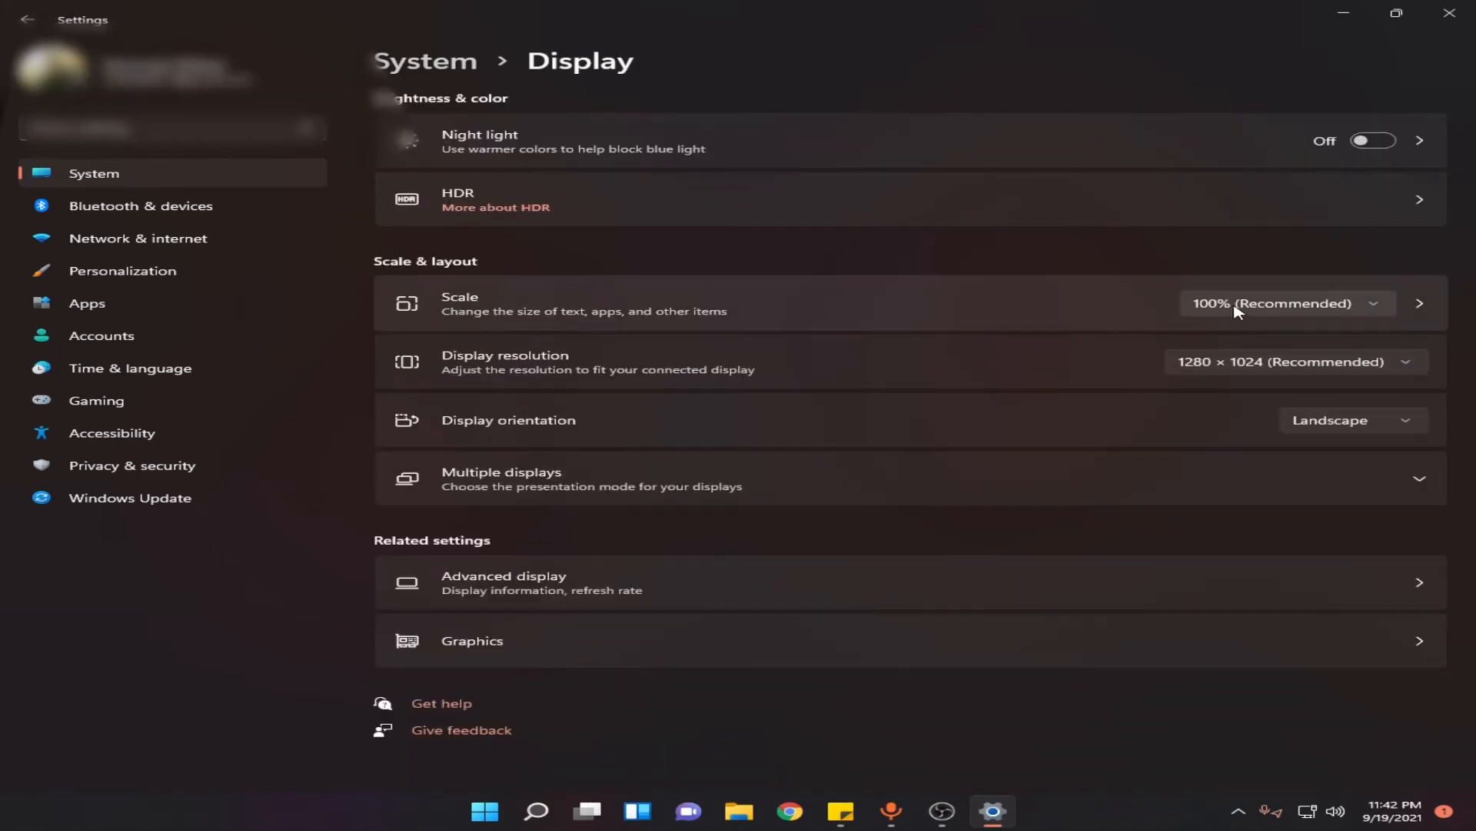
Try Scale at 125% and 150%, revert to 100% (Recommended), then minimize Settings
left_click(1285, 303)
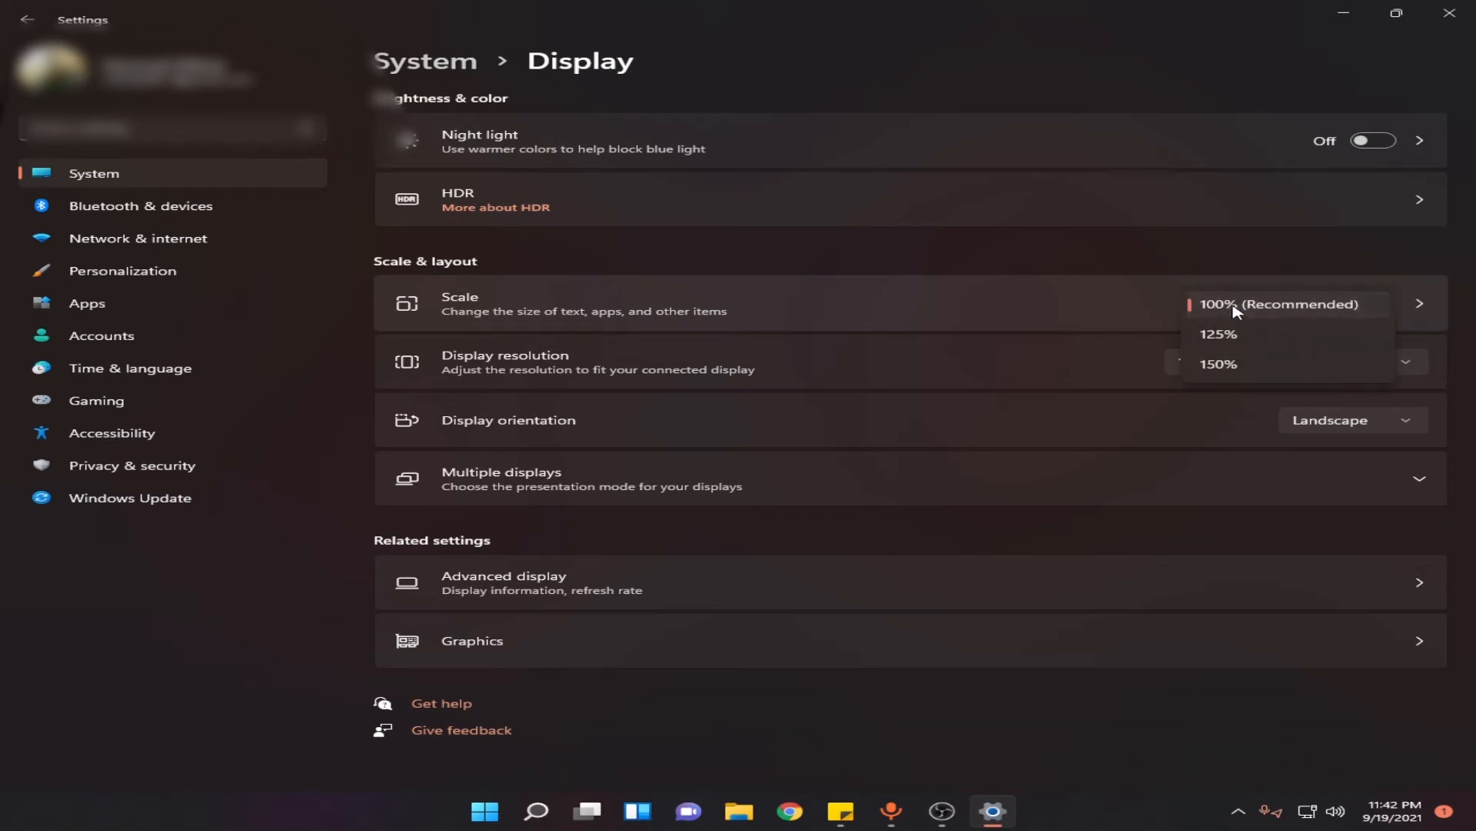
mouse_move(1234, 336)
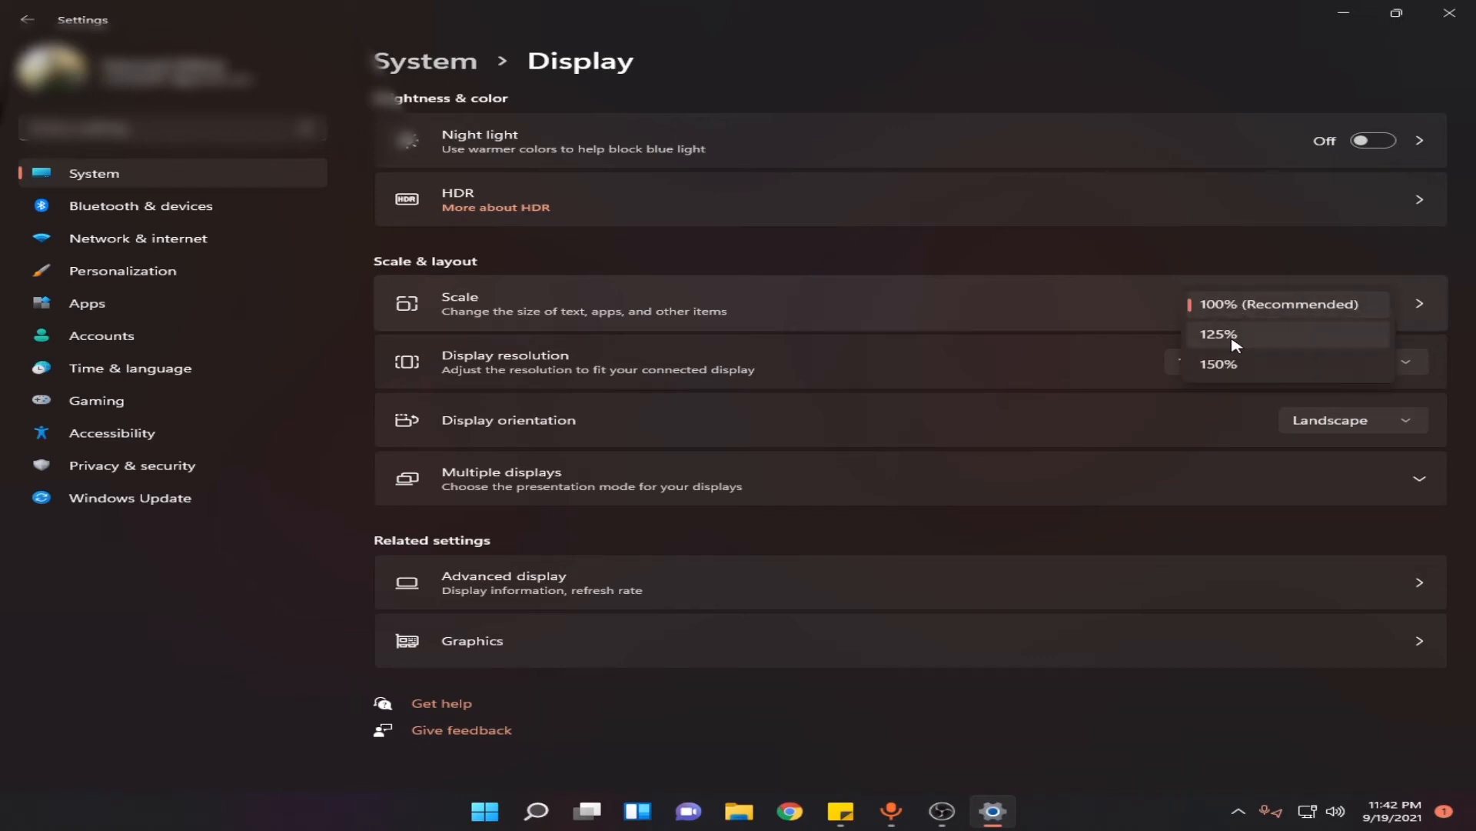
left_click(1218, 333)
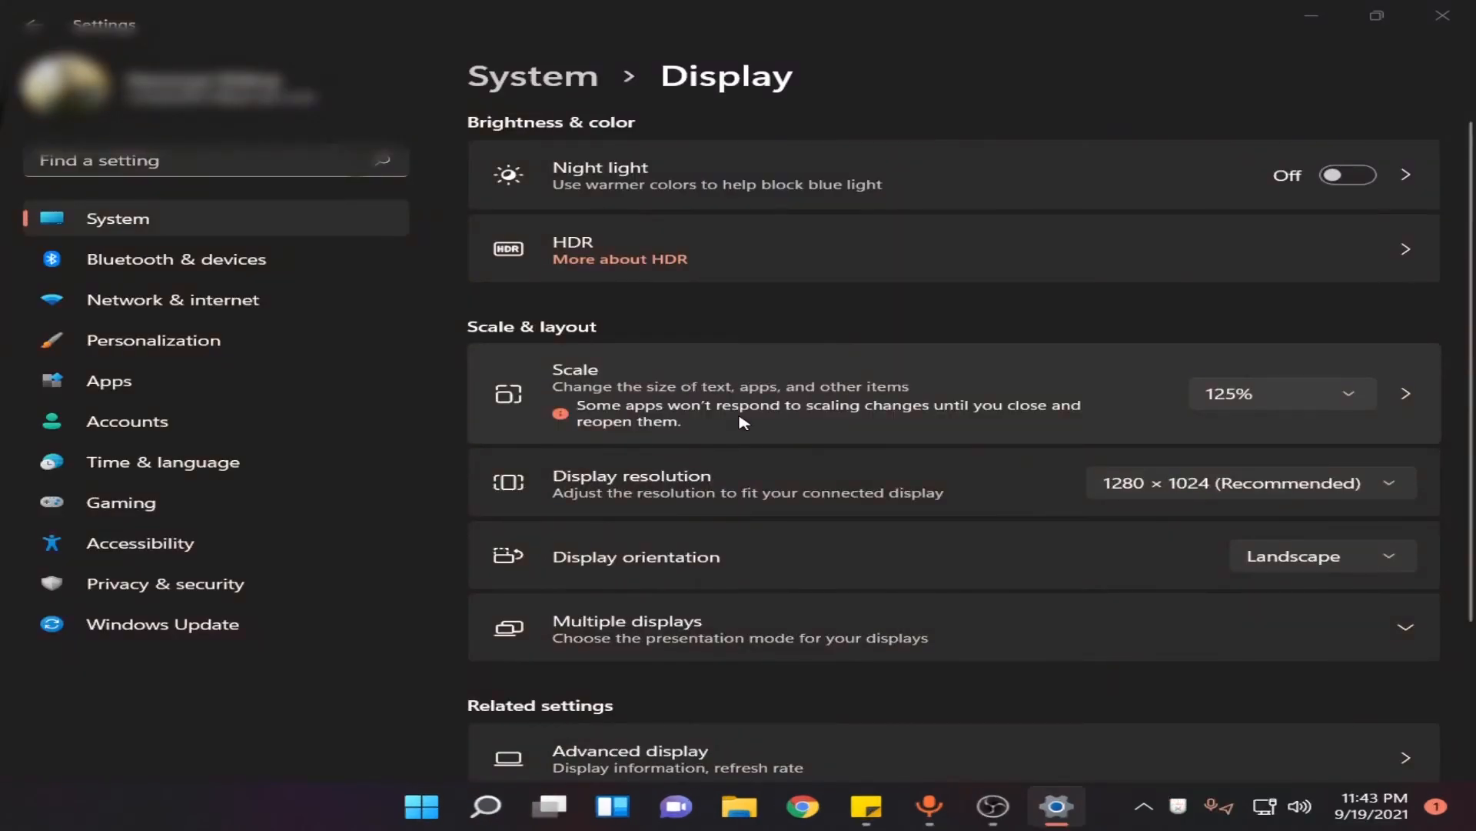
left_click(1280, 393)
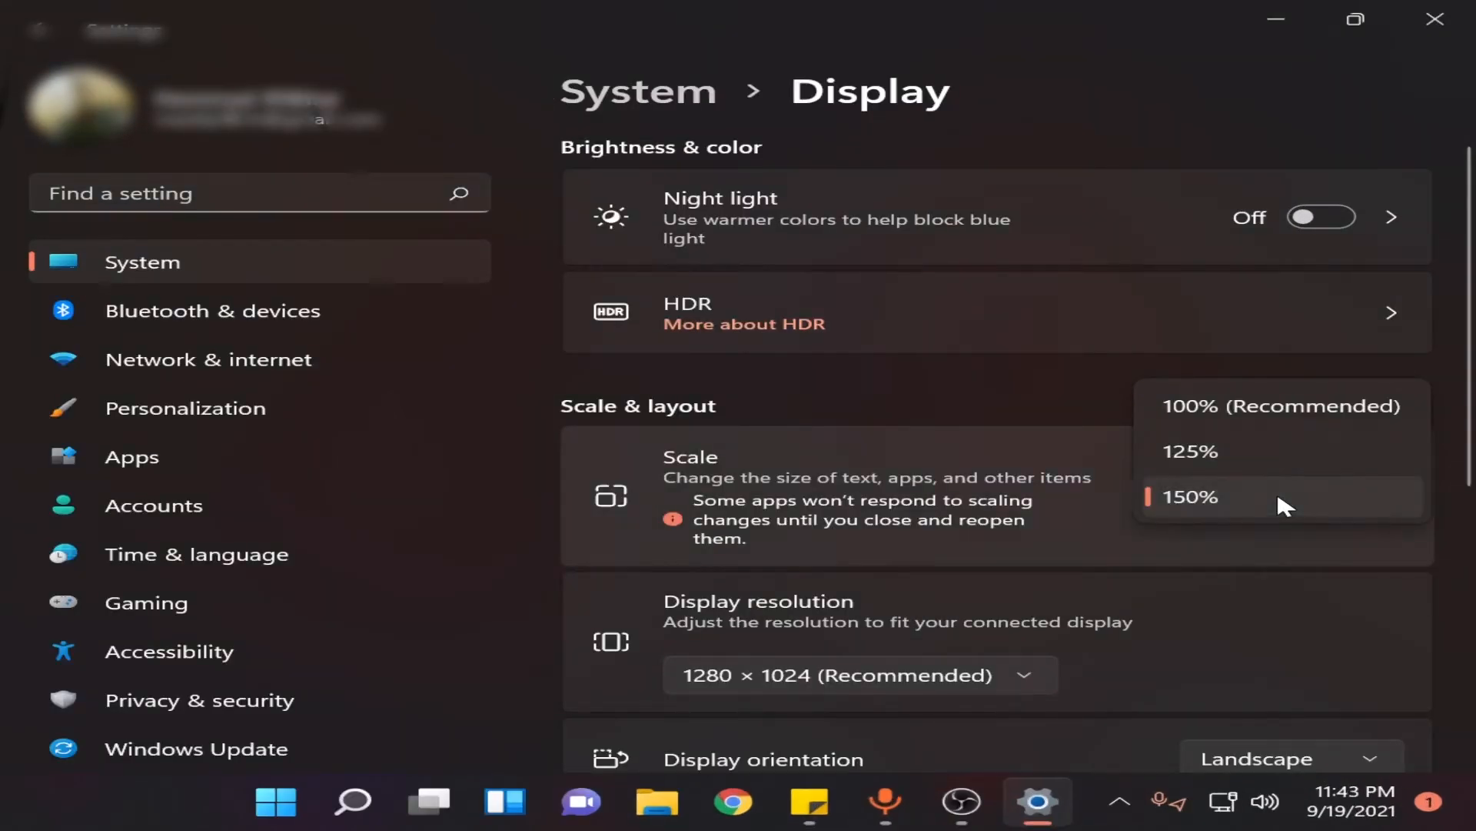
left_click(1281, 406)
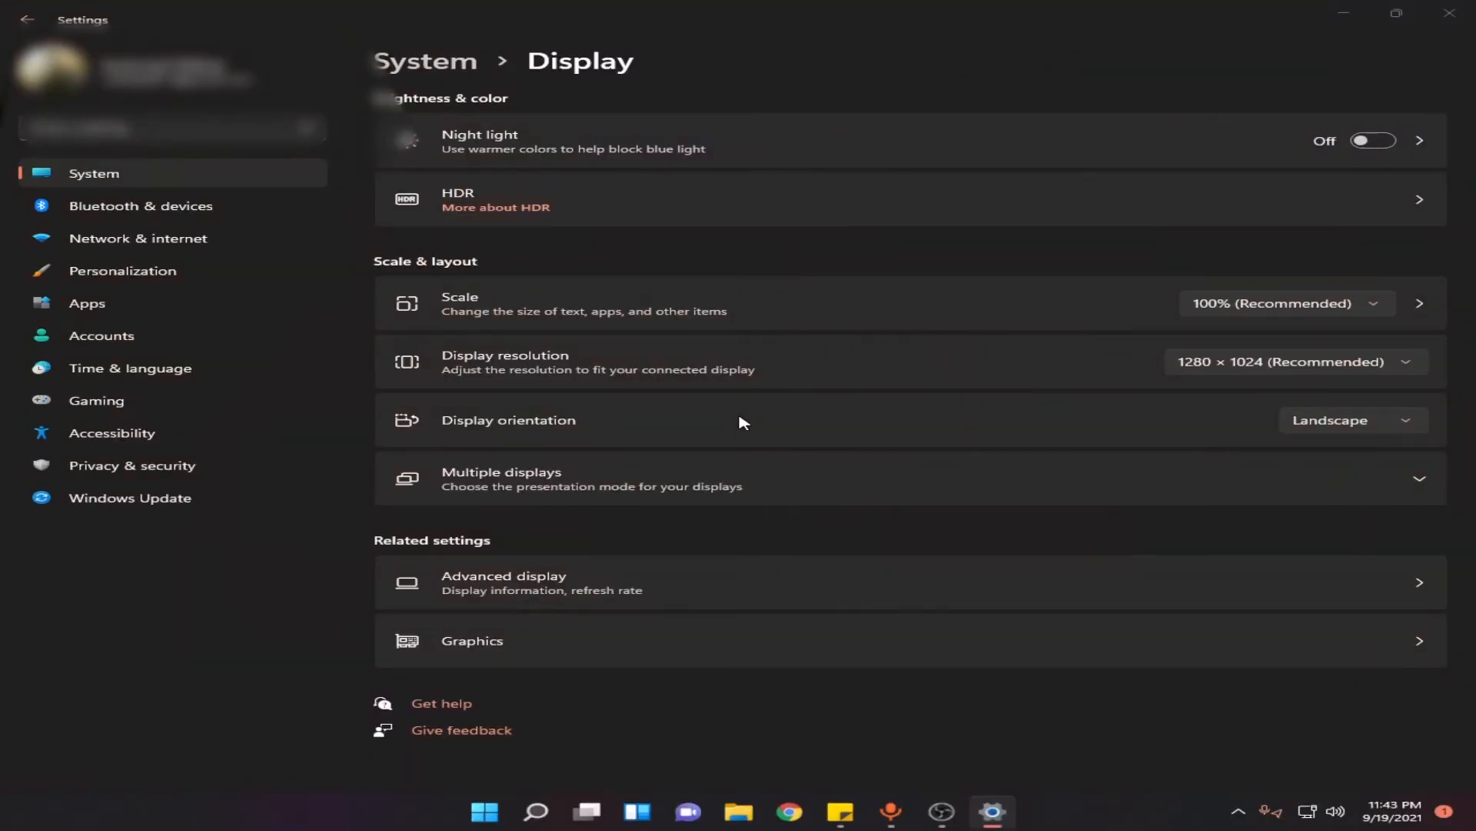
mouse_move(768, 440)
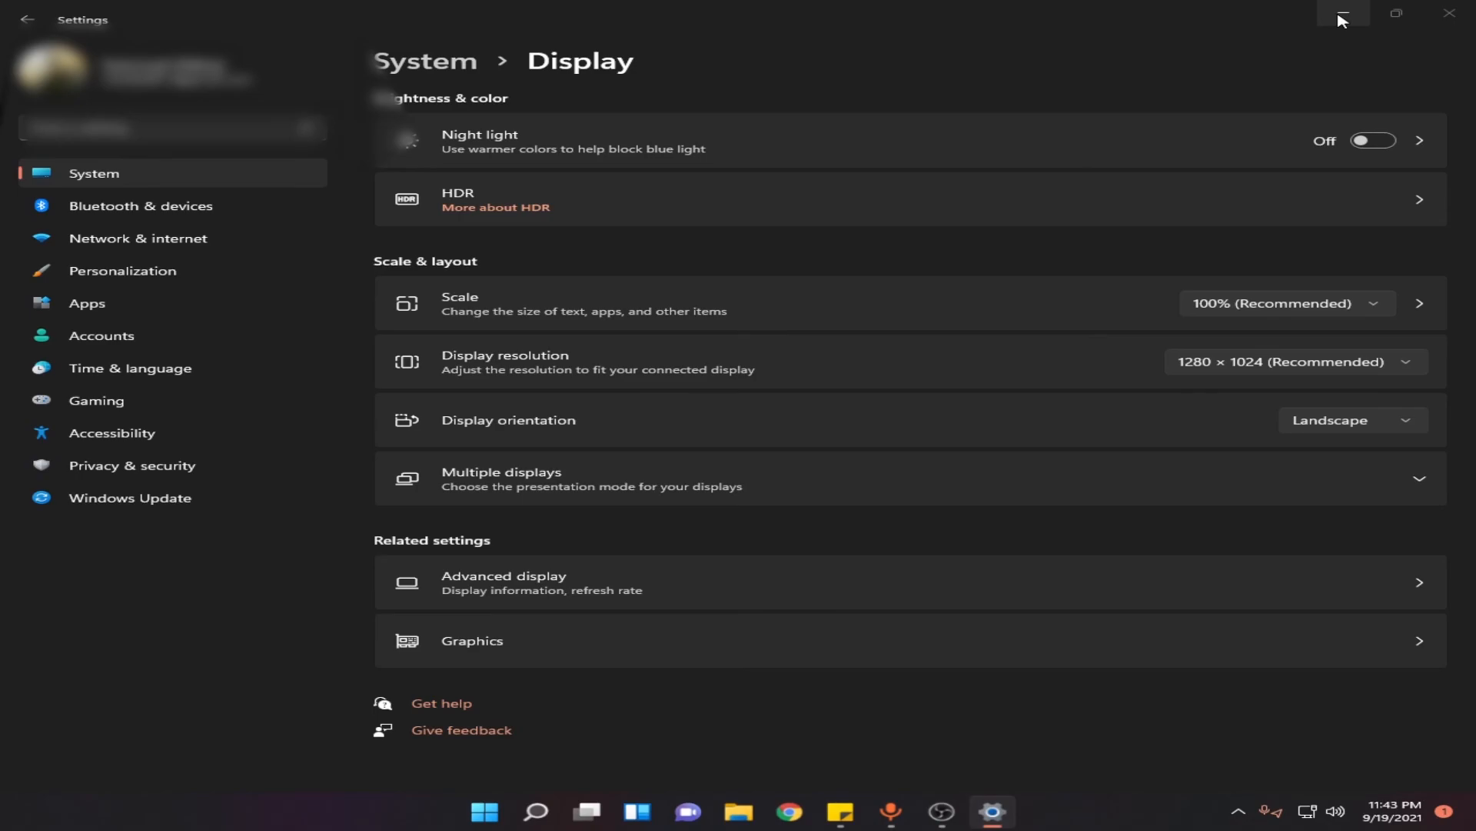
left_click(1341, 13)
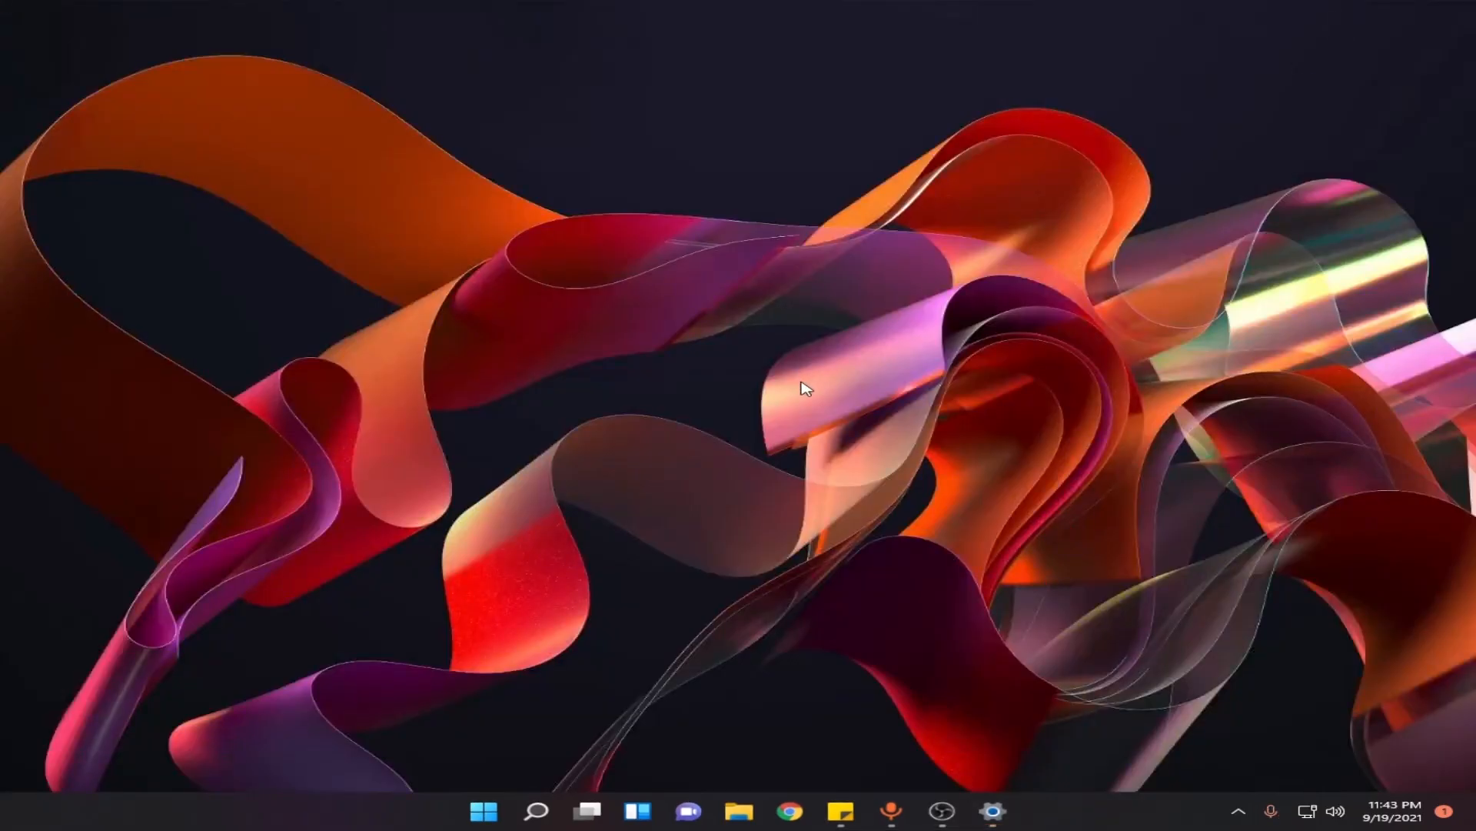